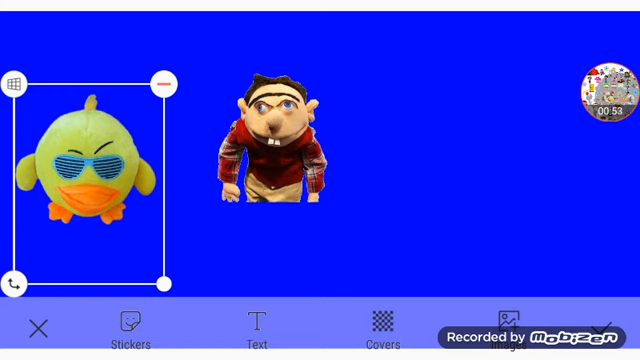
Deselect the duck and nudge the puppet boy slightly left toward it
{"action": "left_click", "coordinate": [280, 150]}
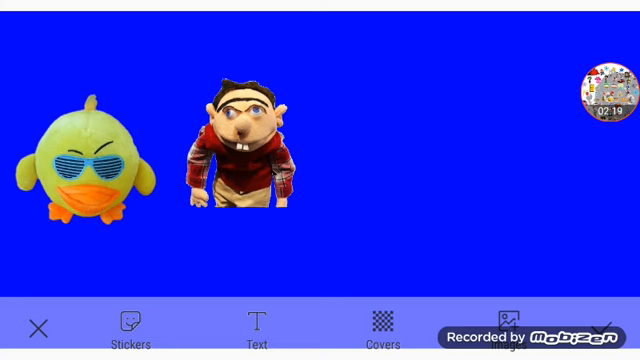
Shift the stickers right, then delete the sunglasses-wearing duck so the puppet boy stands alone
{"action": "left_click", "coordinate": [85, 165]}
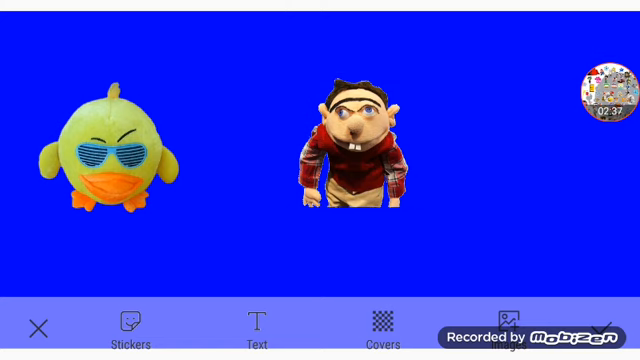
{"action": "left_click", "coordinate": [110, 155]}
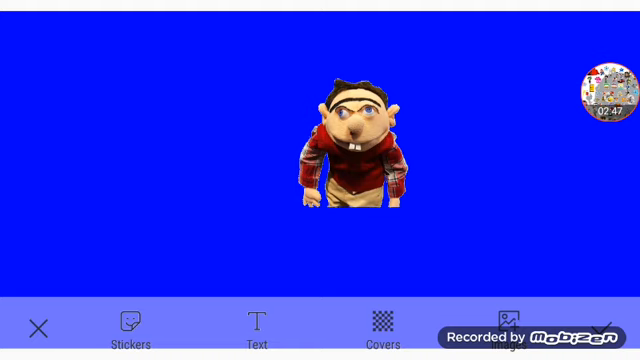
{"action": "left_click", "coordinate": [355, 150]}
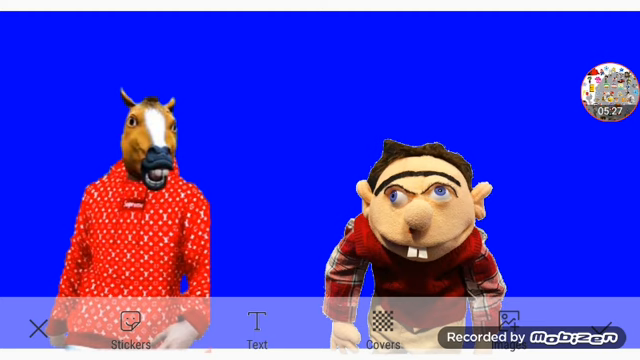
Move the horse-masked figure to the left edge and delete it, leaving the puppet boy alone
{"action": "left_click", "coordinate": [596, 83]}
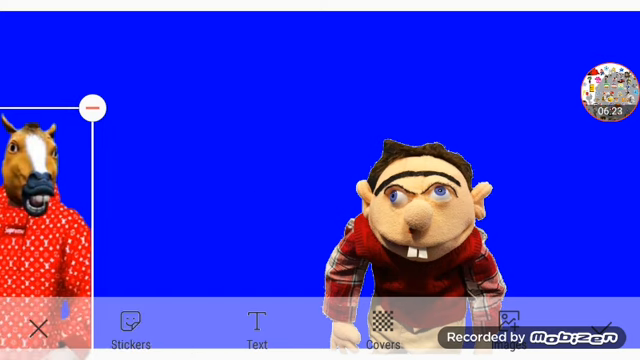
{"action": "left_click", "coordinate": [92, 106]}
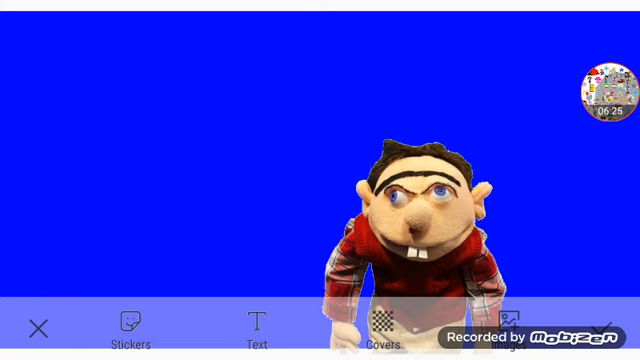